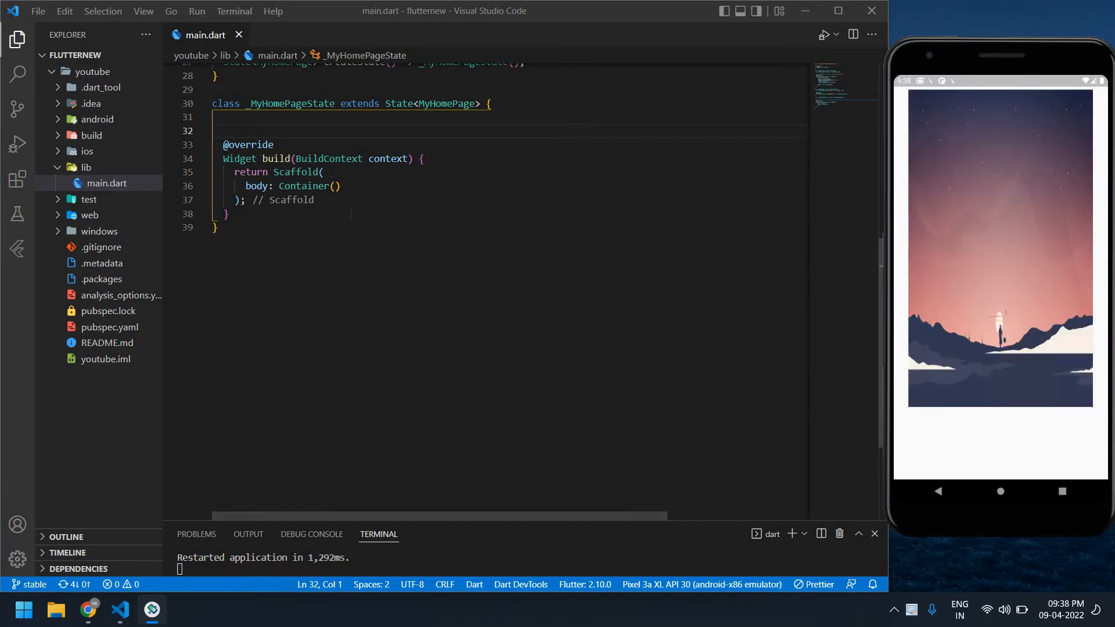
# Declare List<String> imgs with three wallpaper image URLs in _MyHomePageState
pyautogui.scroll(3)
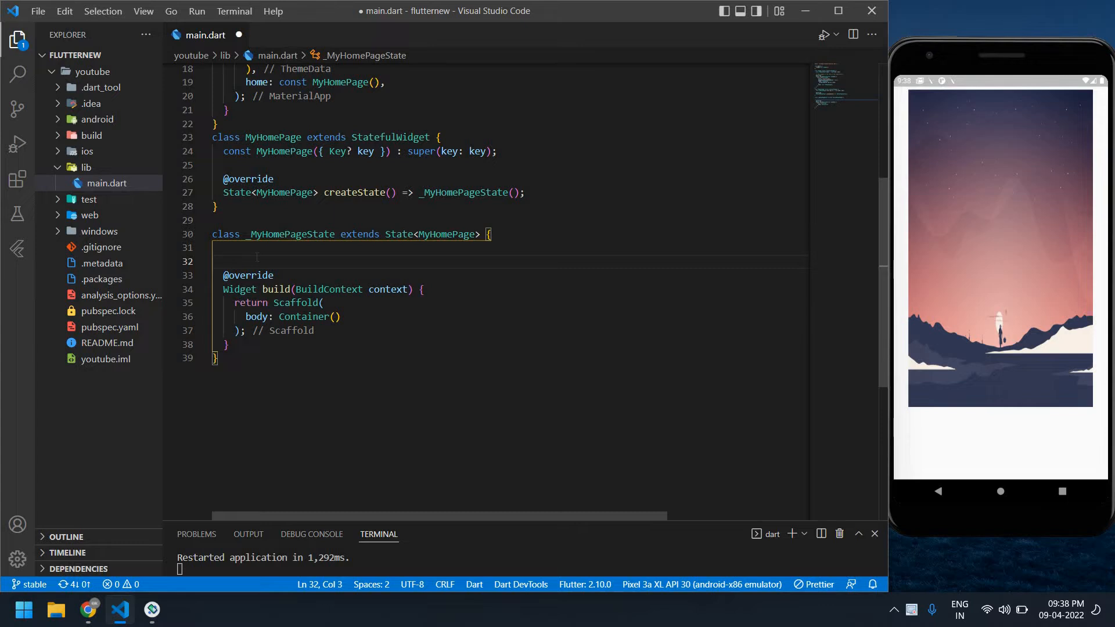
pyautogui.write('List<')
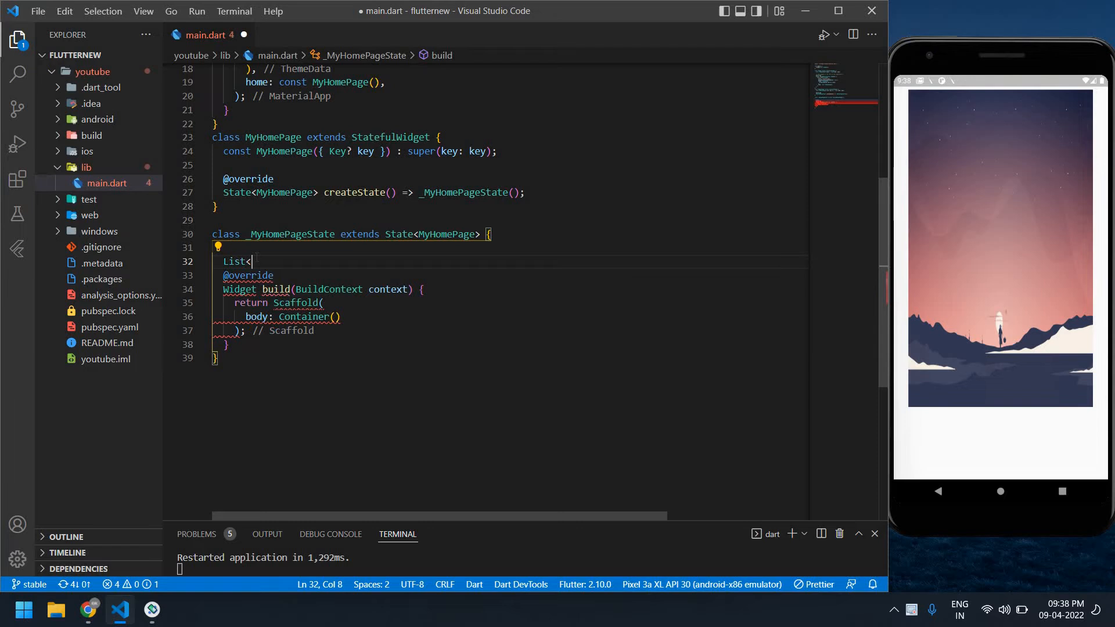
pyautogui.write('String')
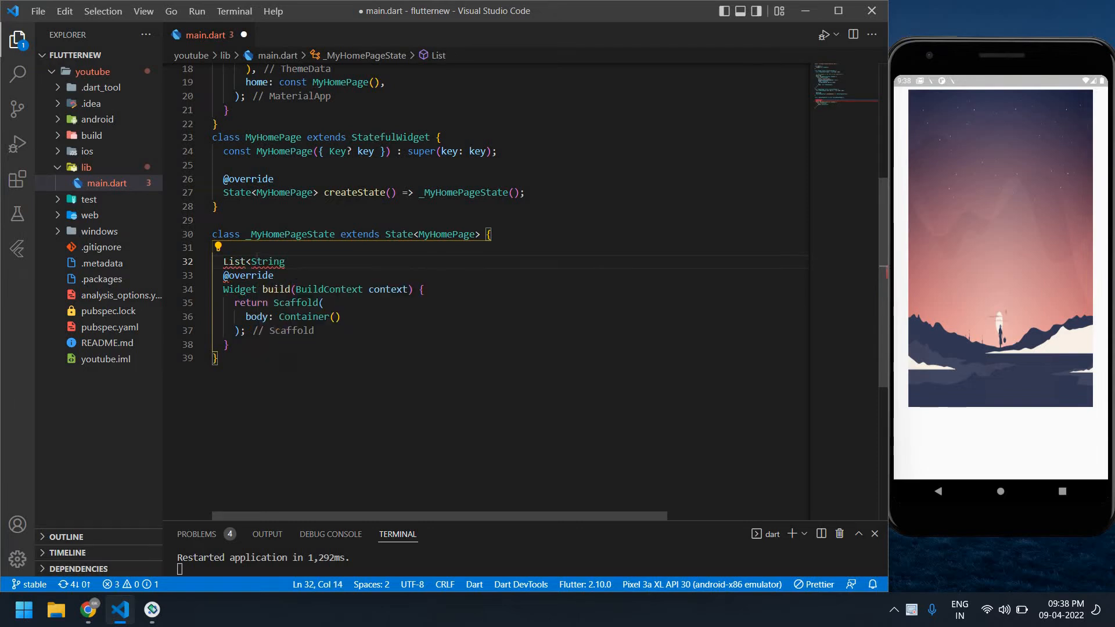
pyautogui.write('imgs=[')
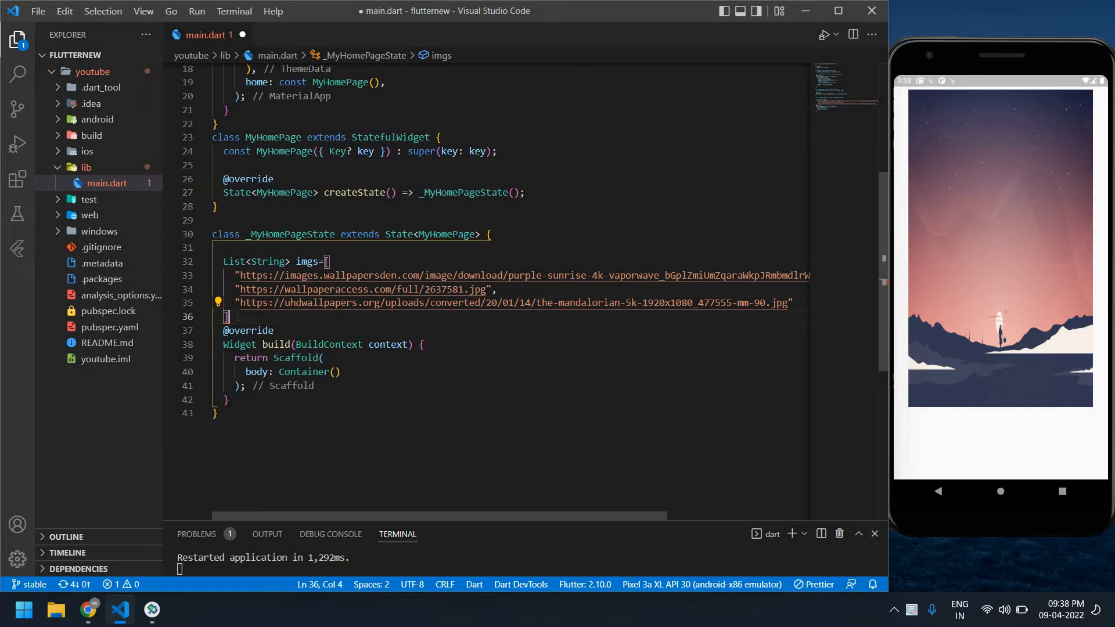
pyautogui.write(';')
pyautogui.write('child: ,')
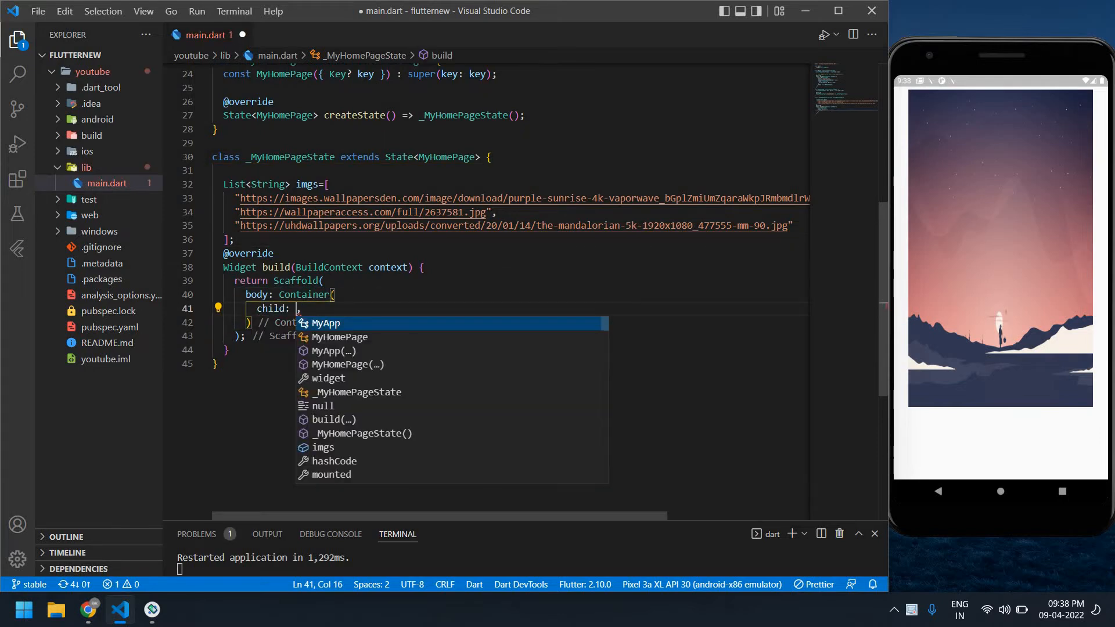
# Set the Container child to PageView.builder returning Container(child: Image.network(imgs[pagePosition]))
pyautogui.write('PageView.builder(itemBuilder:')
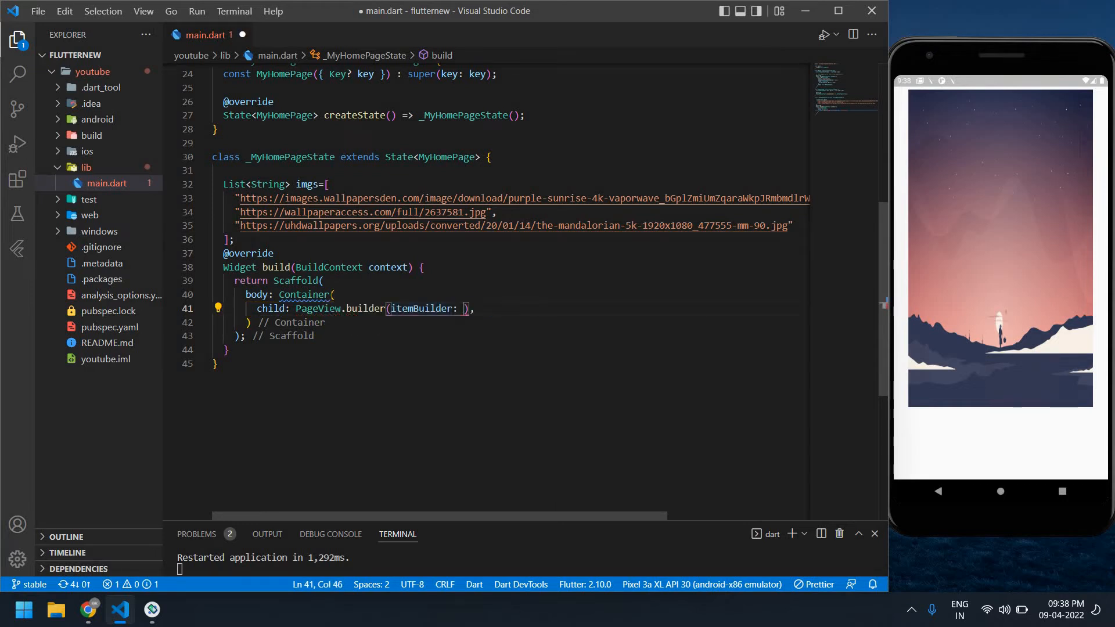
pyautogui.write('(')
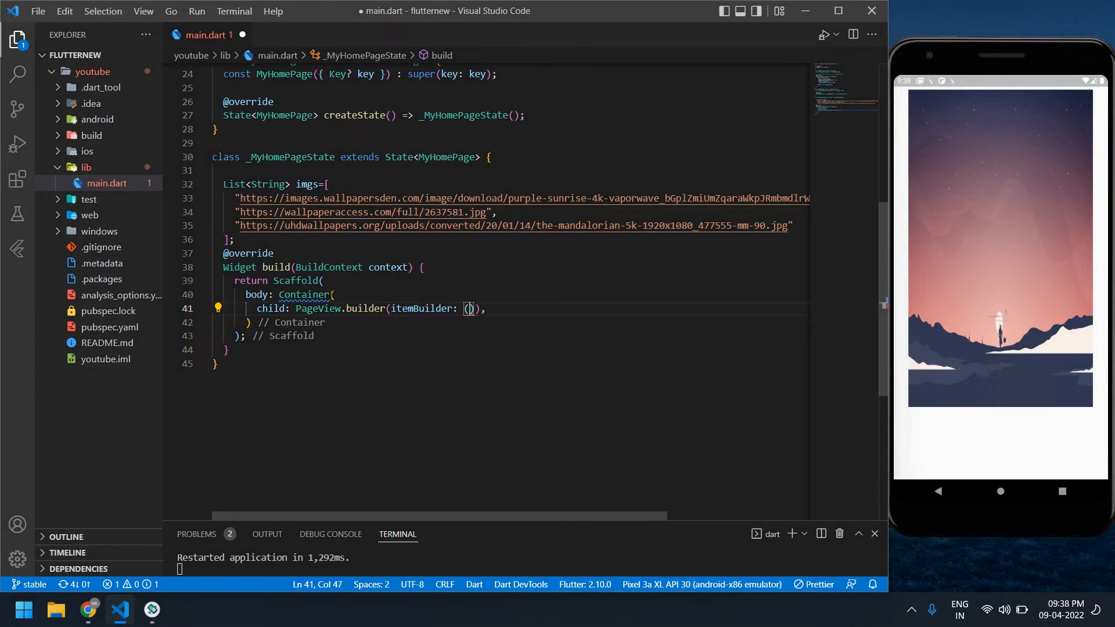
pyautogui.write('context,')
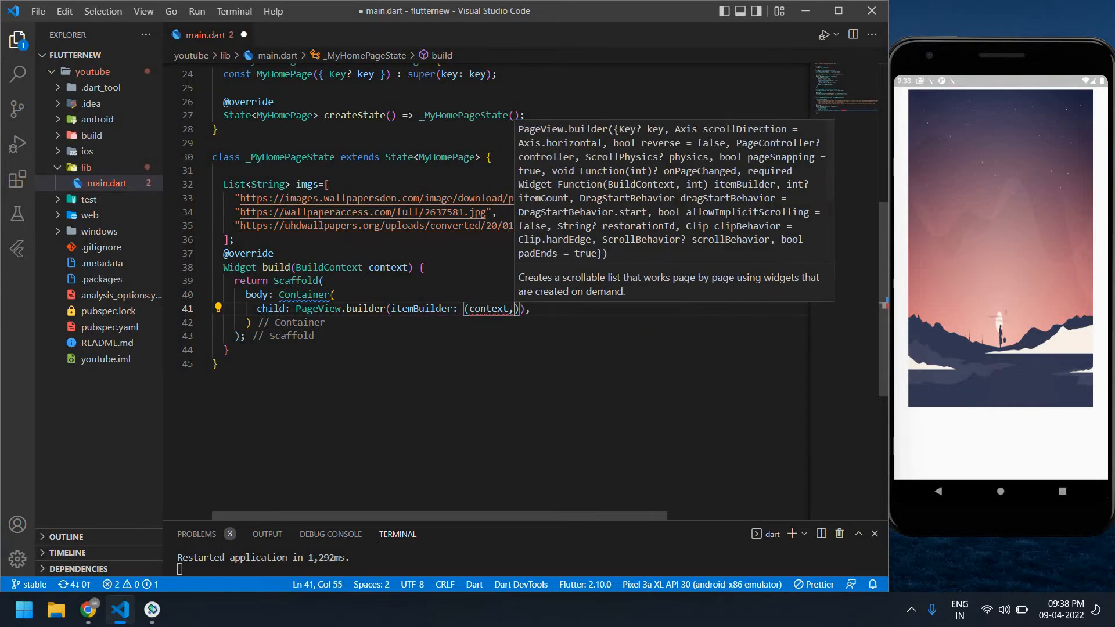
pyautogui.write('pagePos')
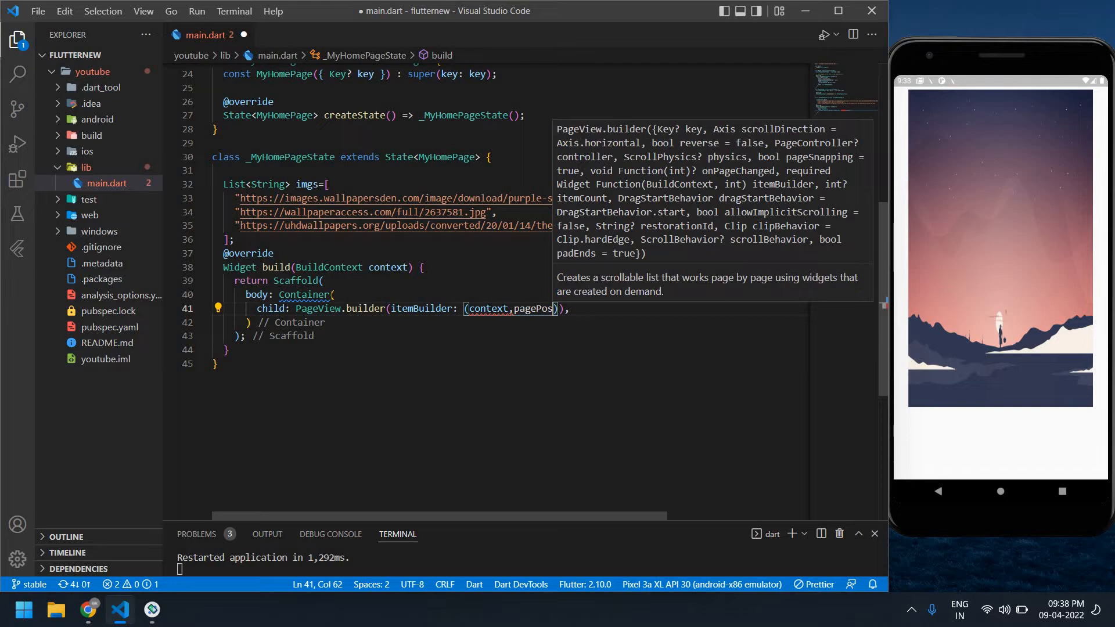
pyautogui.write('t')
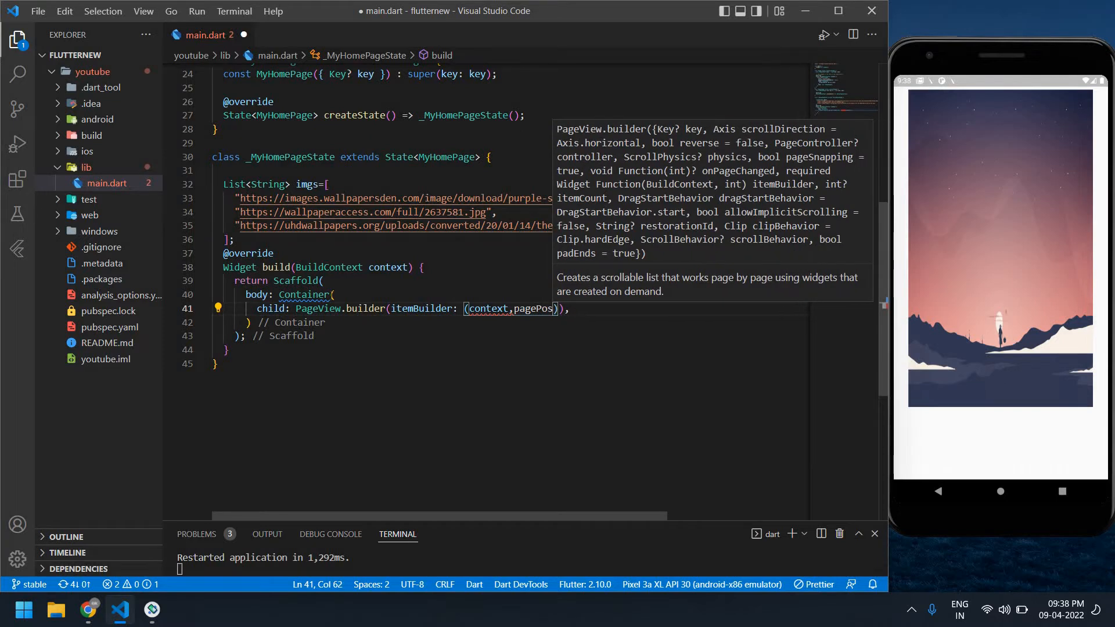
pyautogui.write('ition')
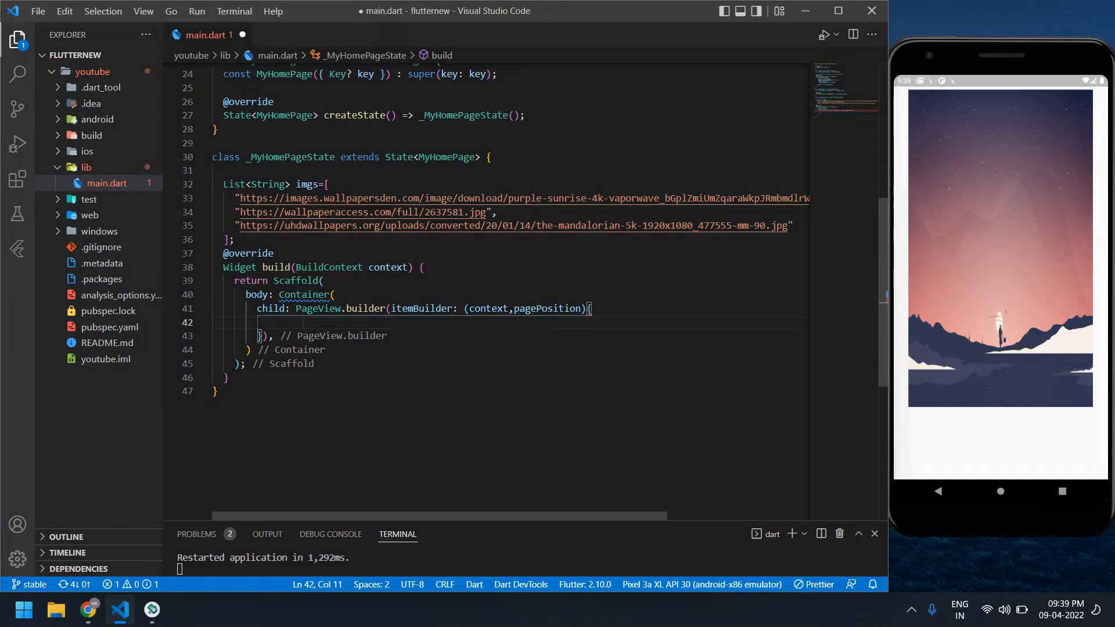
pyautogui.write('return')
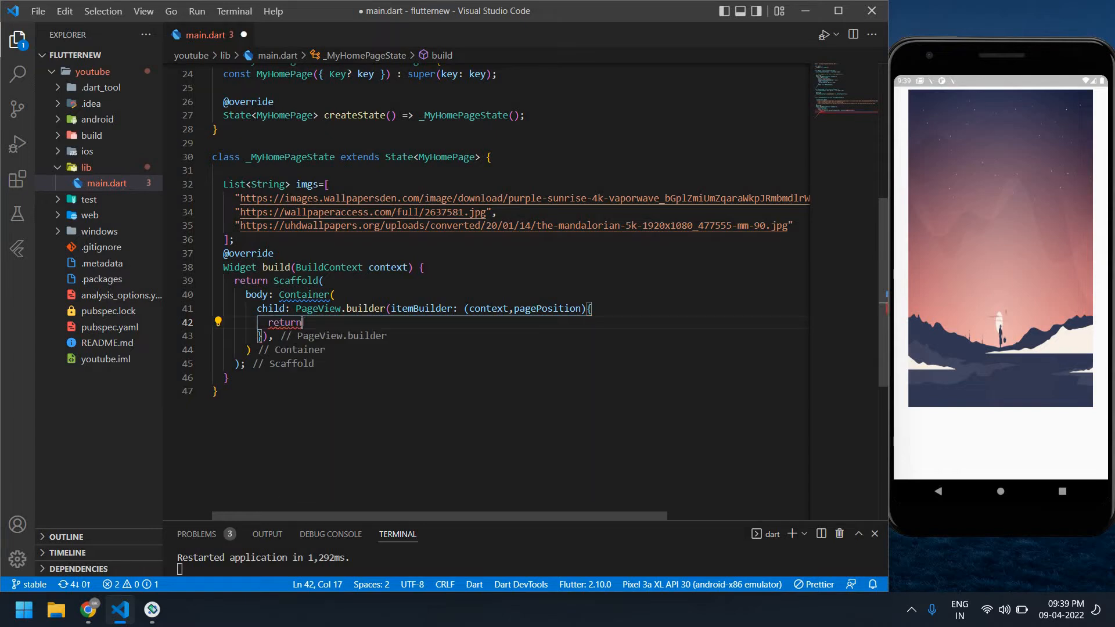
pyautogui.write('Container(')
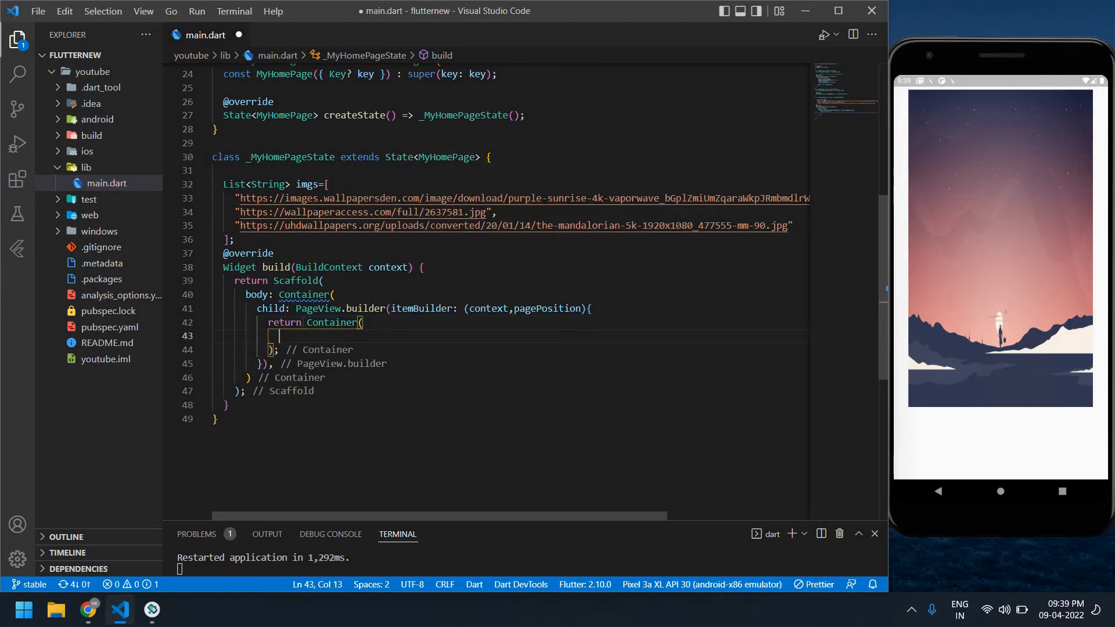
pyautogui.write('child: ,')
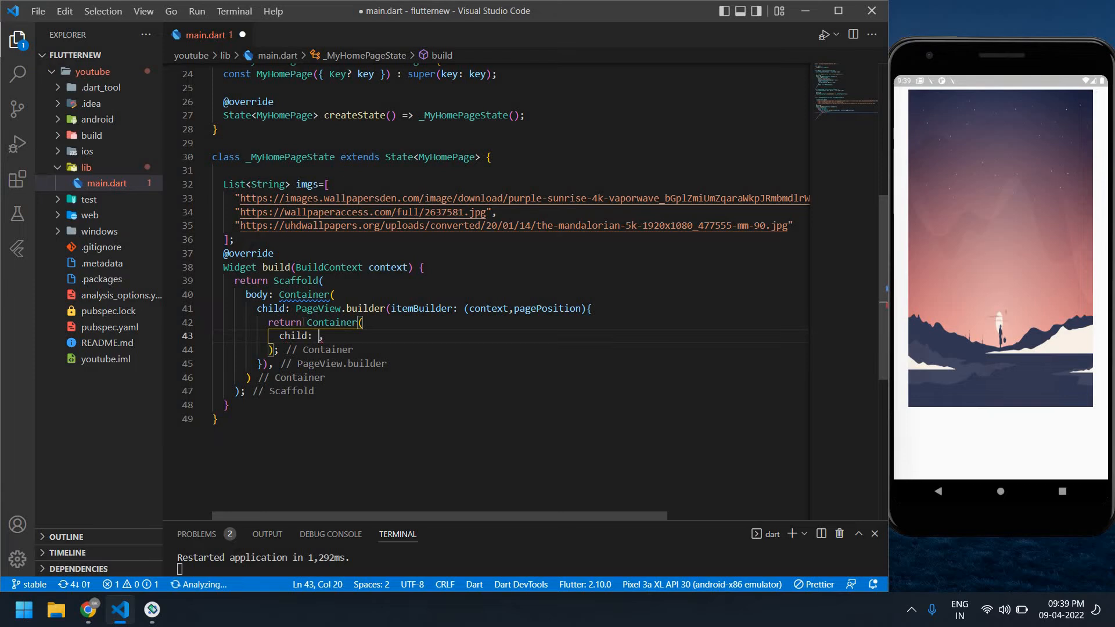
pyautogui.write('Image.network(src')
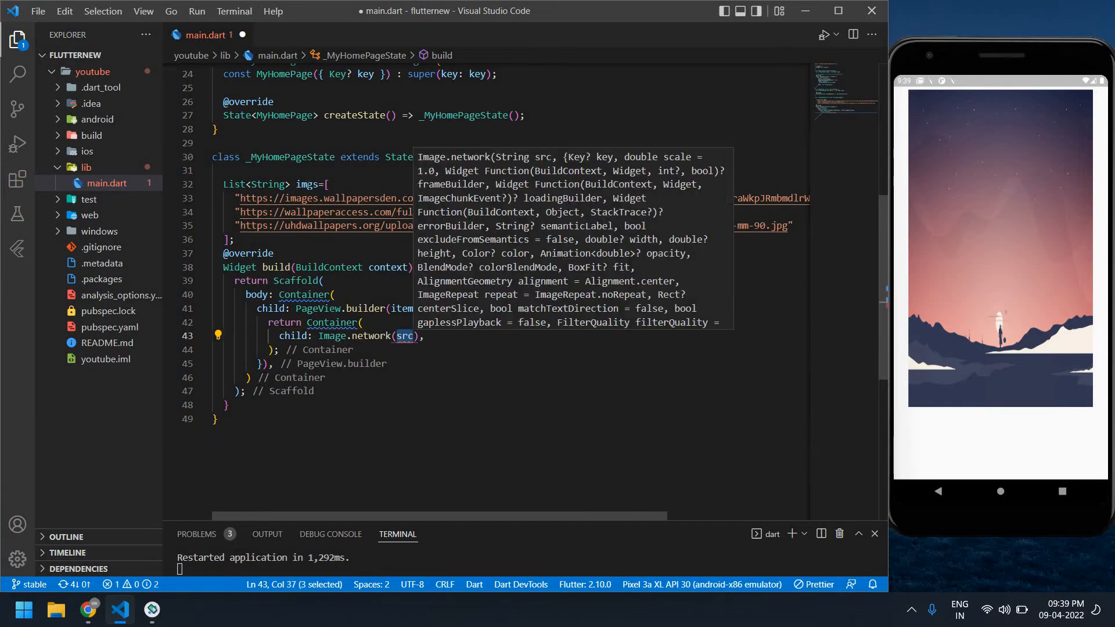
pyautogui.write('imgs[pagePosition')
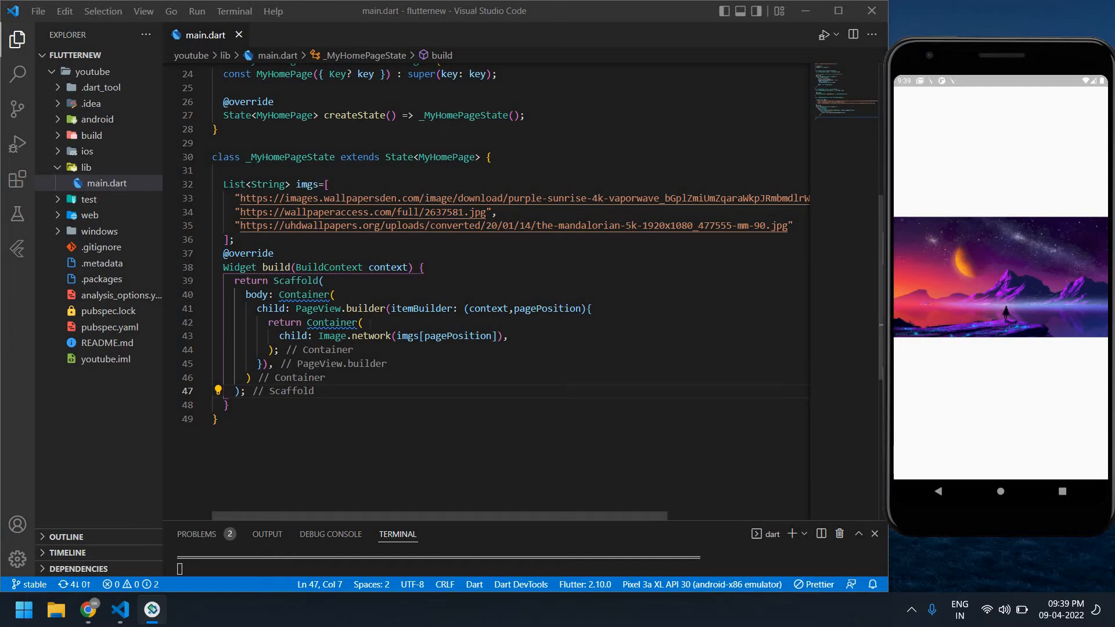
# Add a height line to the outer Container, left commented out
pyautogui.click(332, 294)
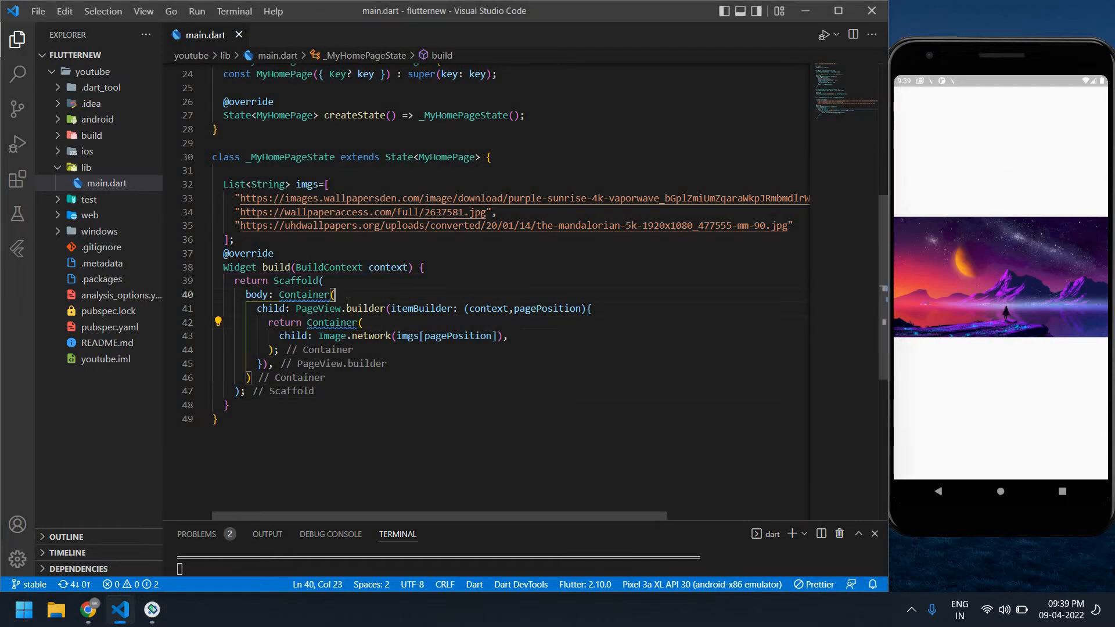
pyautogui.write('height: ,')
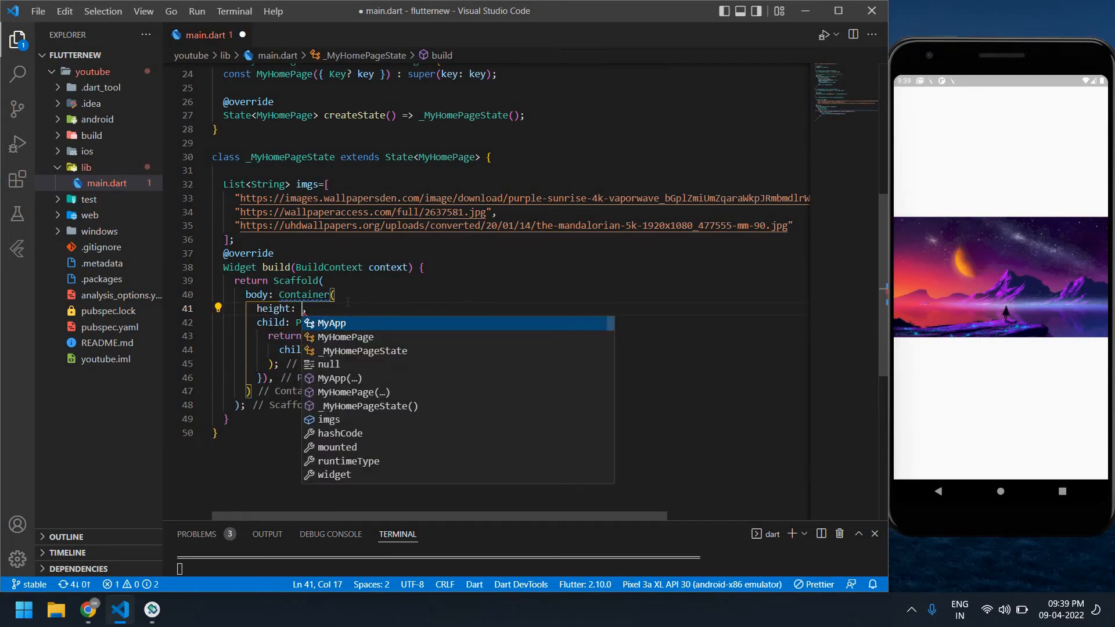
pyautogui.write('7')
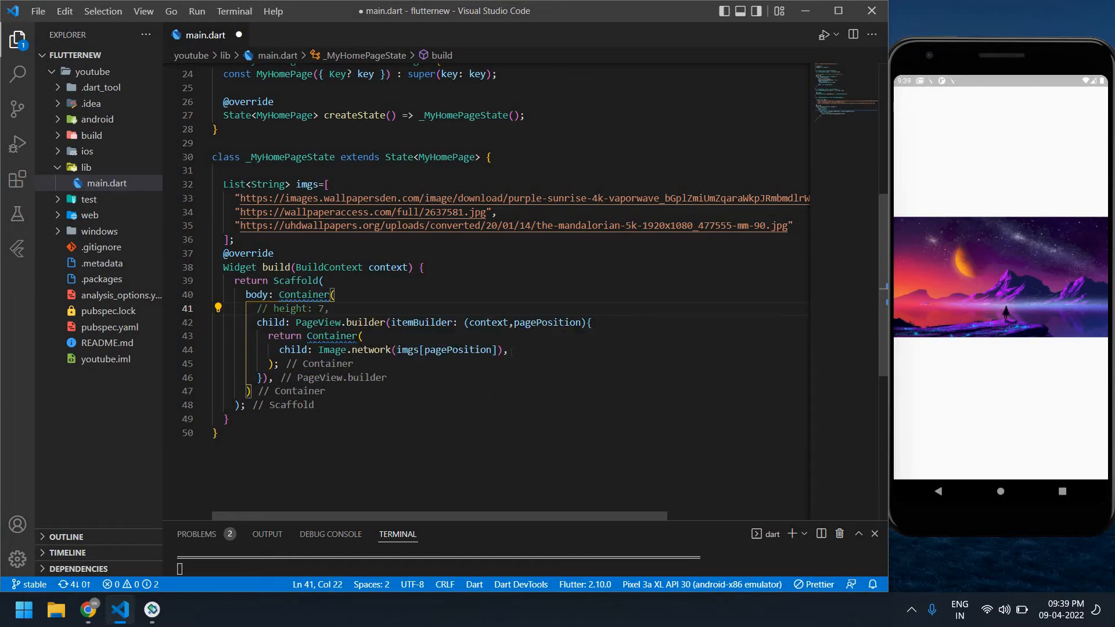
# Add fit: BoxFit.fill to the Image.network call
pyautogui.click(500, 349)
pyautogui.write(',fit: ,')
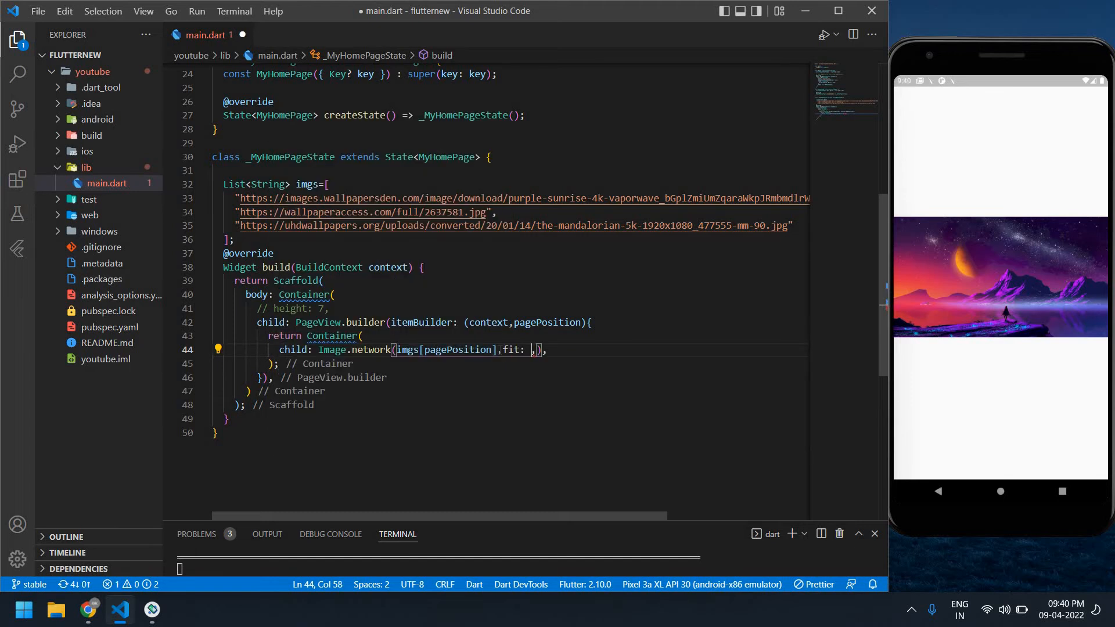
pyautogui.write('BoxFit')
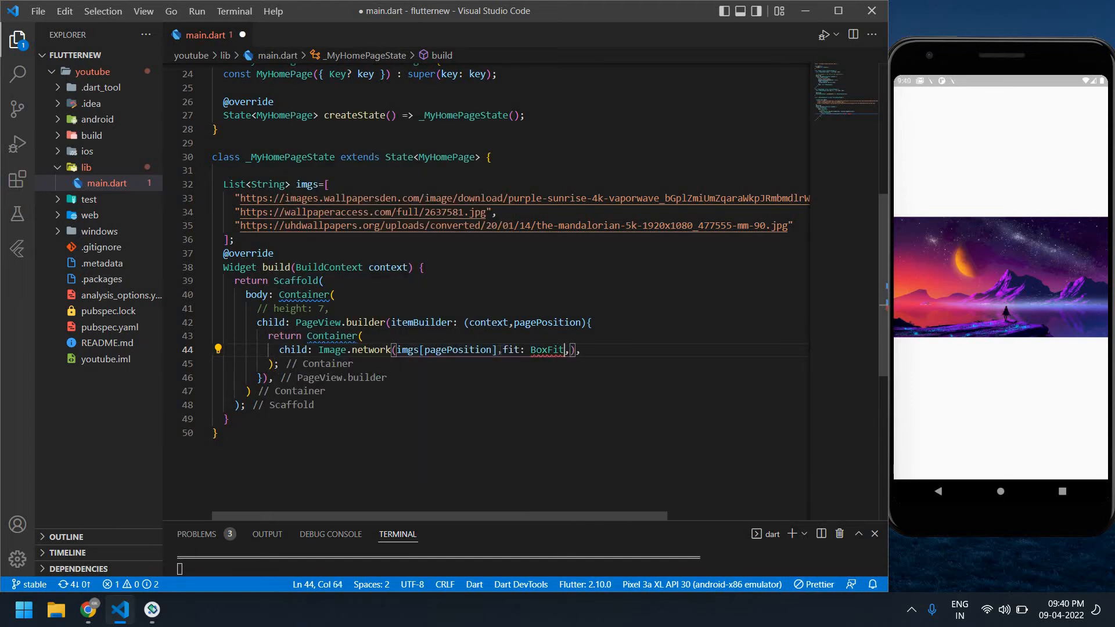
pyautogui.write('.fill')
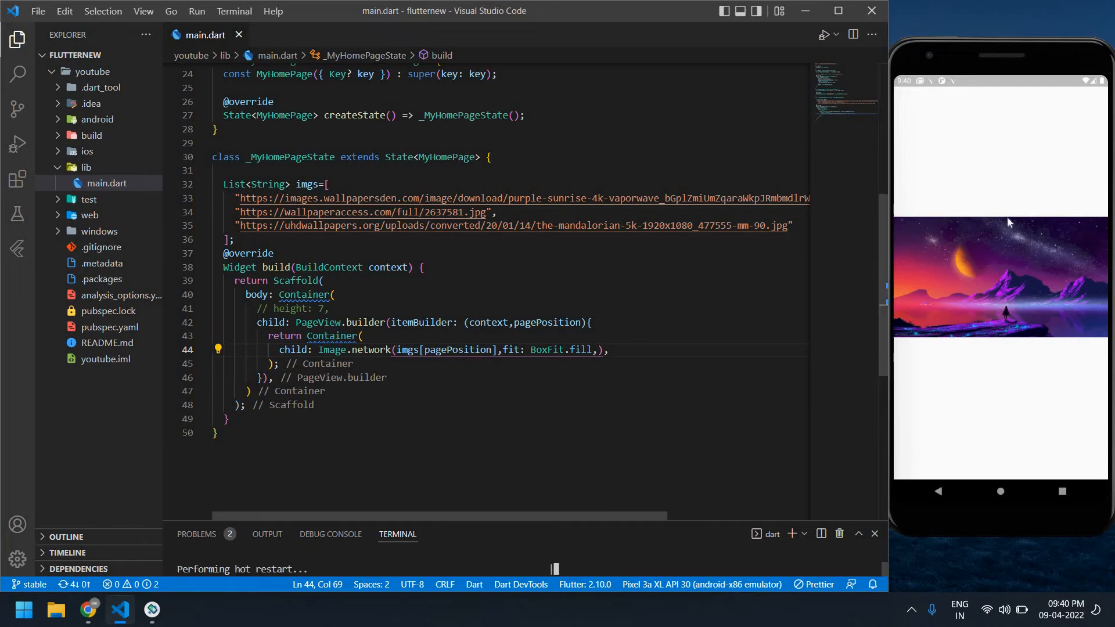
pyautogui.moveTo(1000, 392)
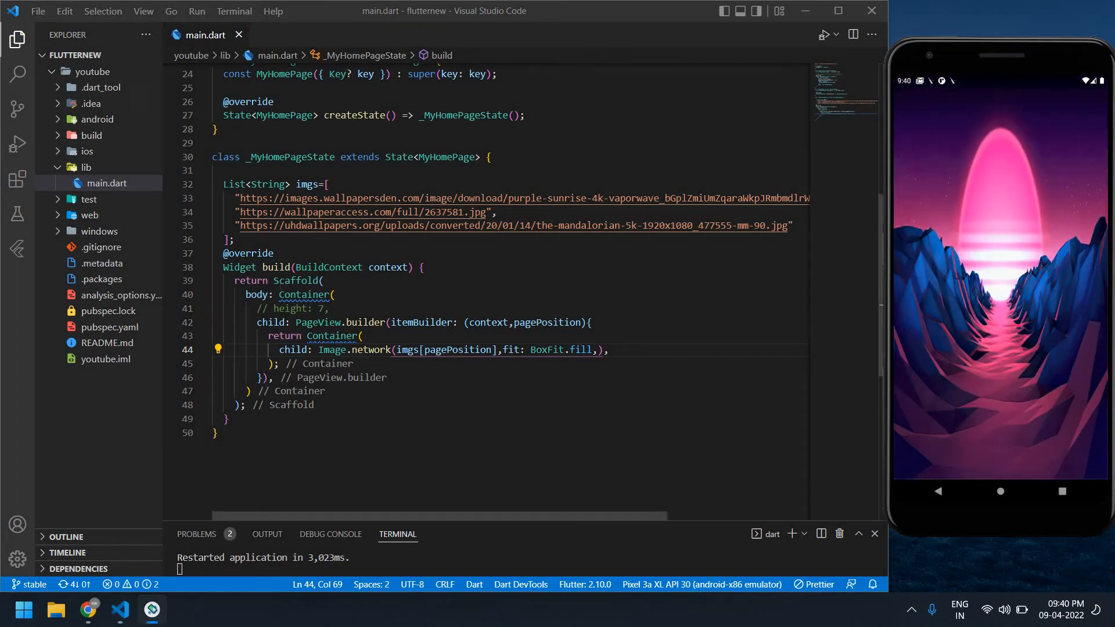
# Uncomment the outer Container's height and set it to 700
pyautogui.click(335, 295)
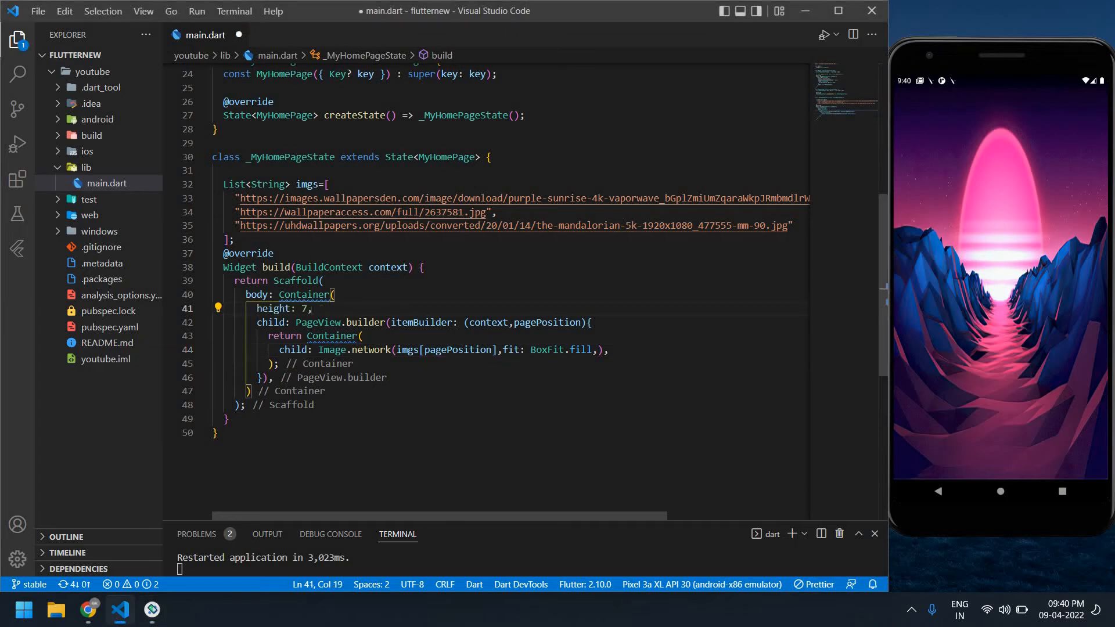
pyautogui.write('0')
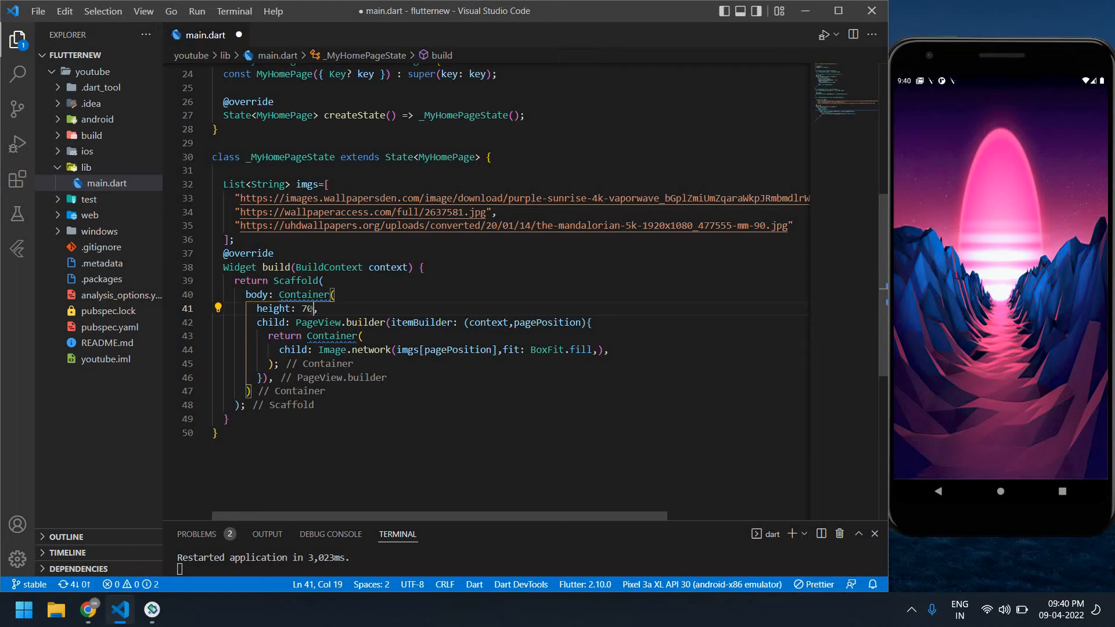
pyautogui.write('0')
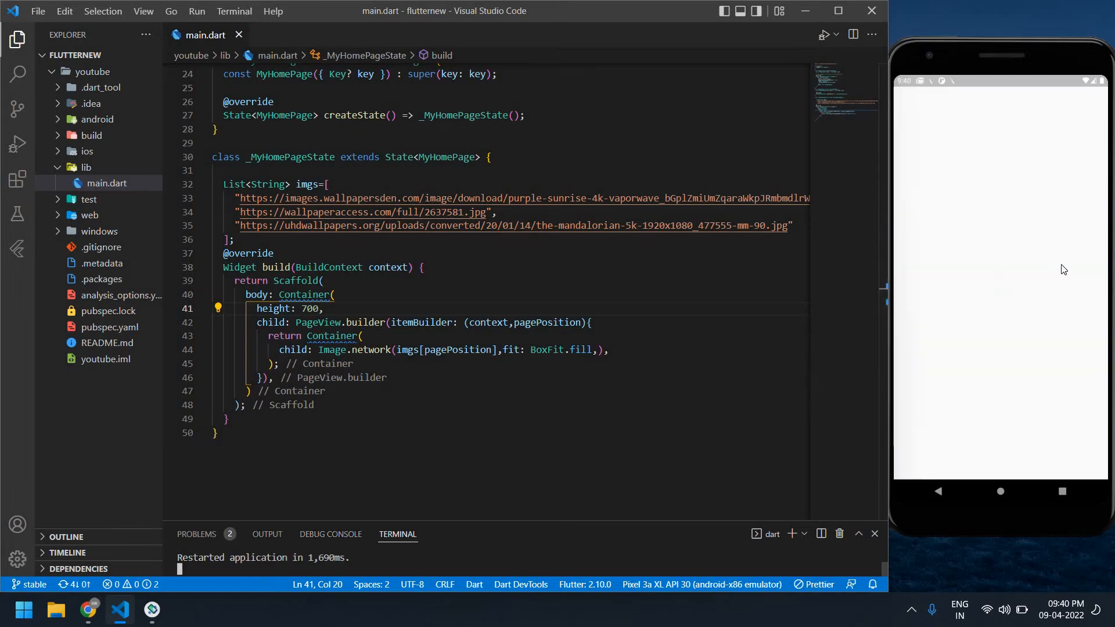
pyautogui.moveTo(1096, 228)
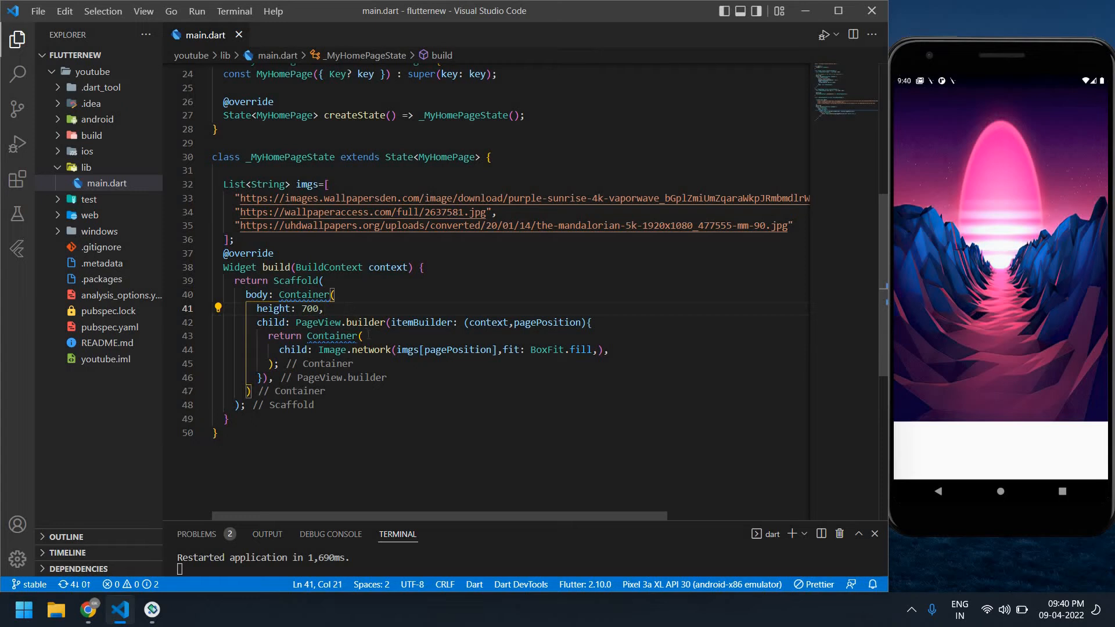
# Add margin: EdgeInsets.all(30) to each page's inner Container
pyautogui.write('margin: ,')
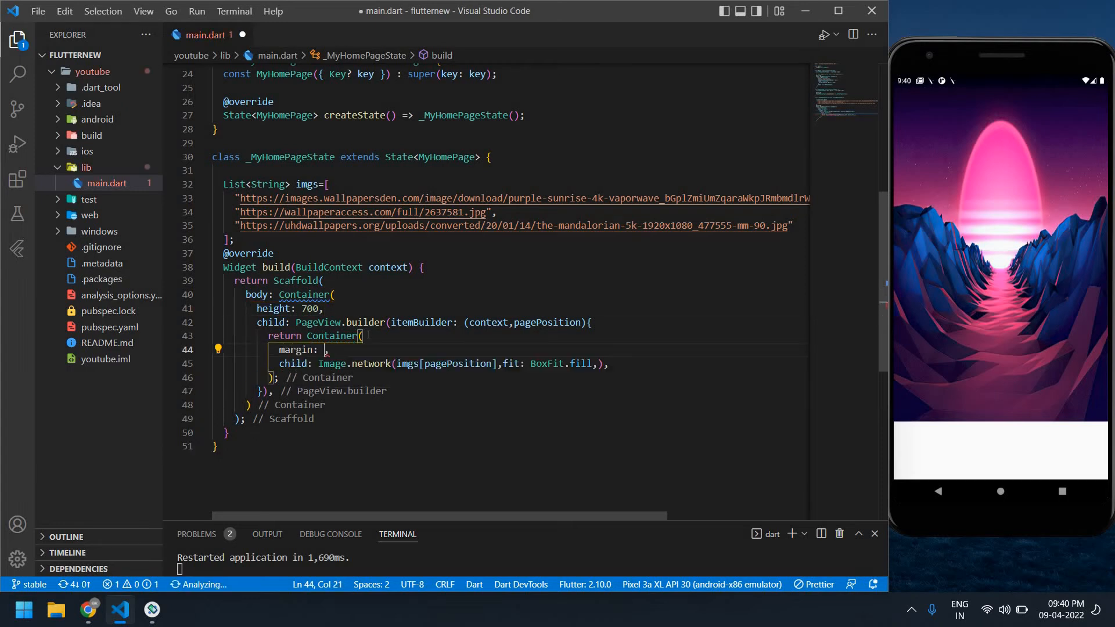
pyautogui.write('EdgeInsets.all(4')
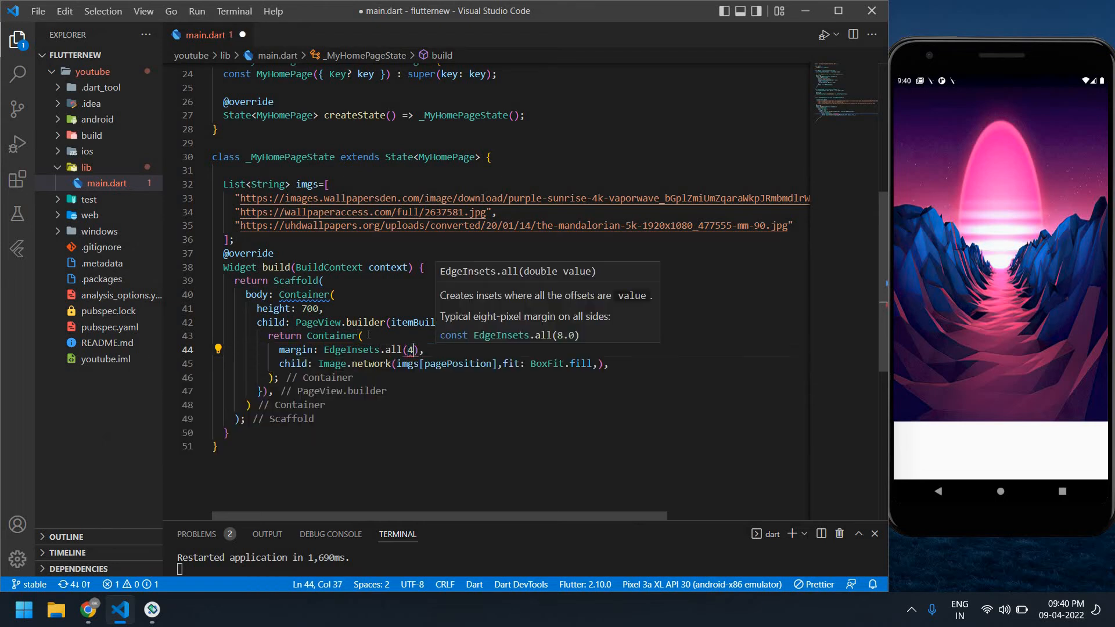
pyautogui.write('0')
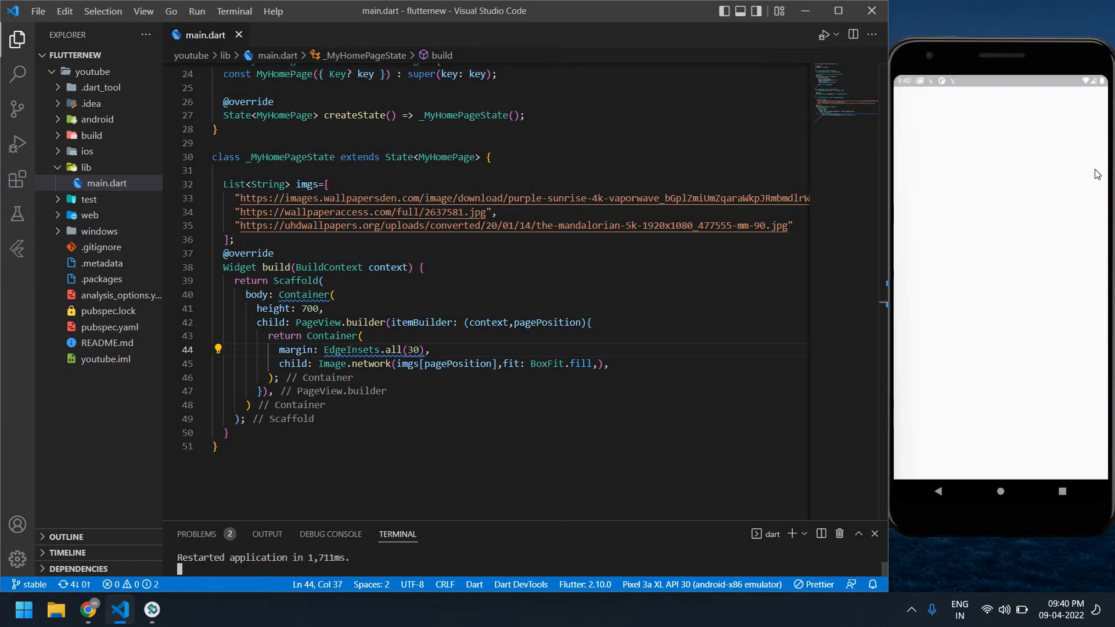
pyautogui.moveTo(1007, 193)
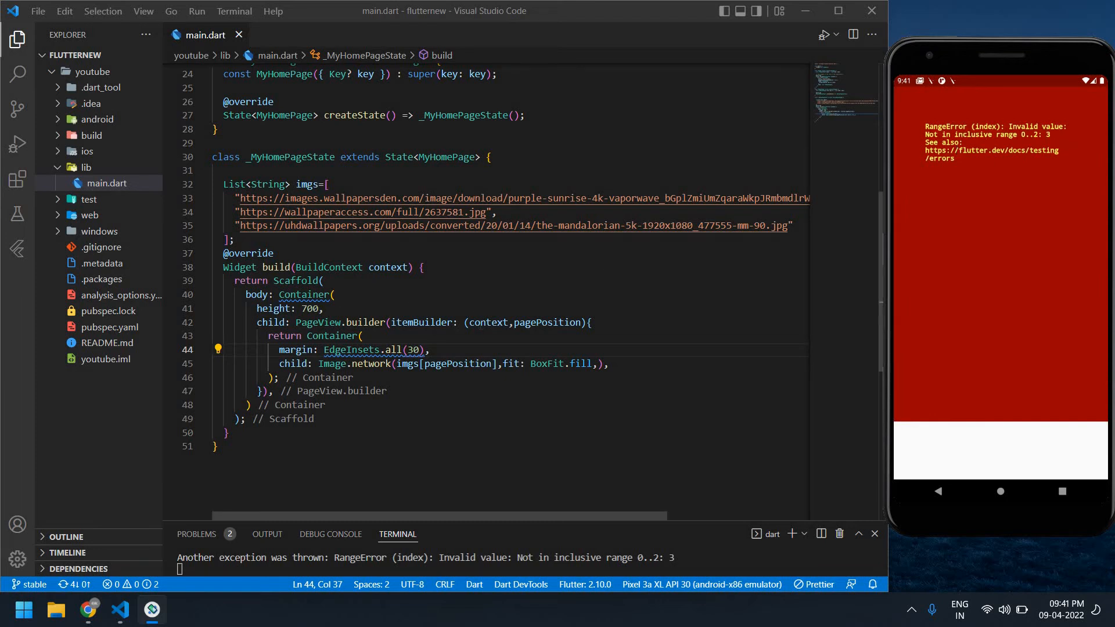
# Insert itemCount: 3 as the first PageView.builder argument
pyautogui.click(389, 322)
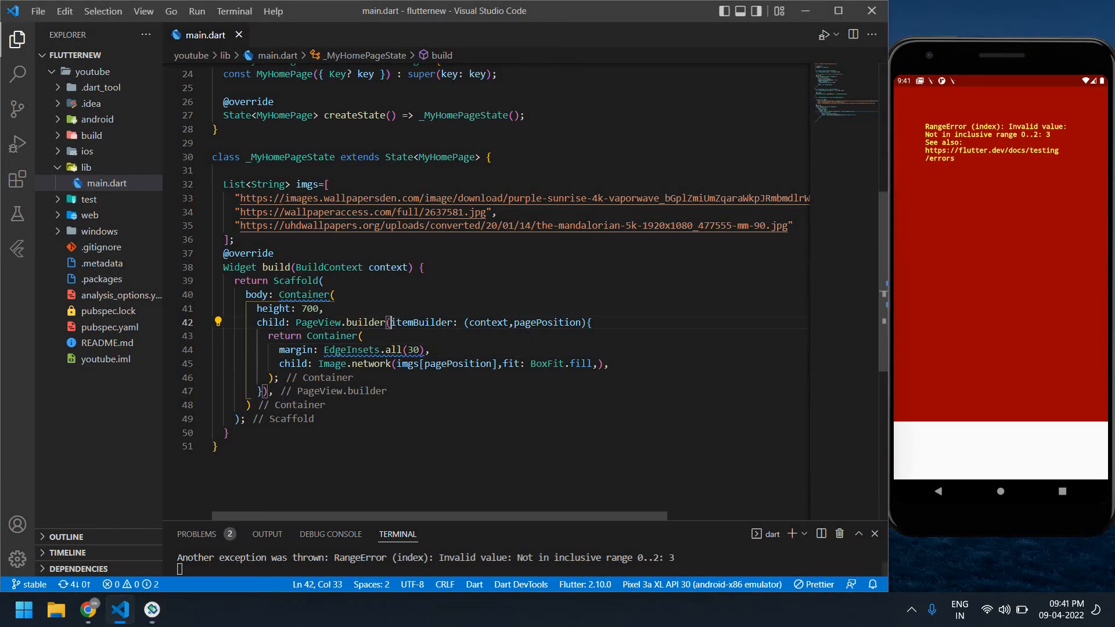
pyautogui.write('i')
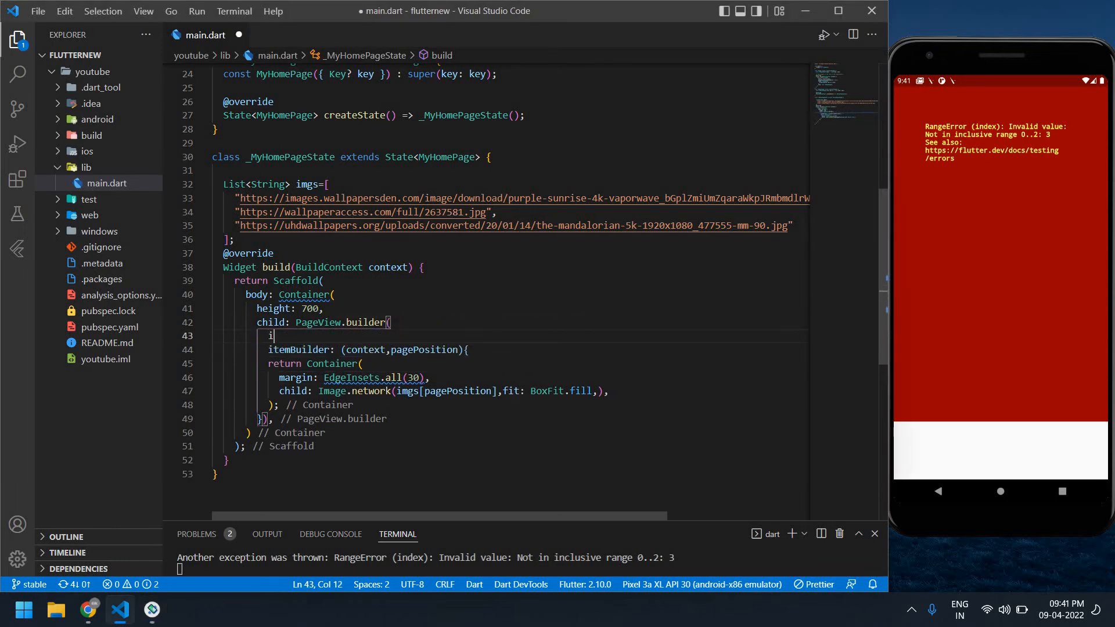
pyautogui.write('temCount:')
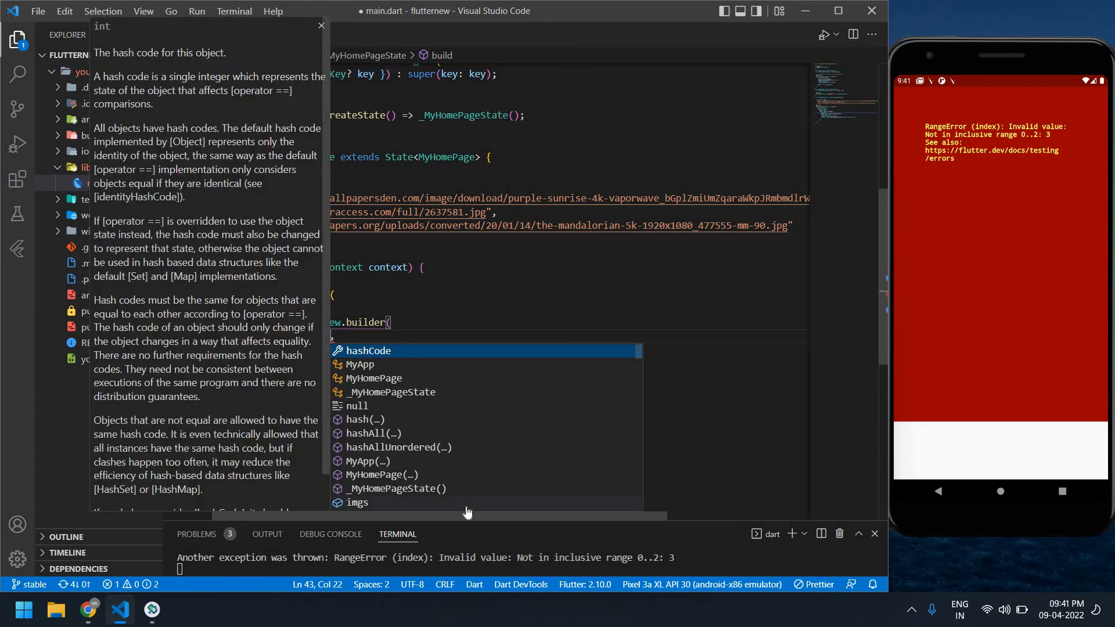
pyautogui.press('Escape')
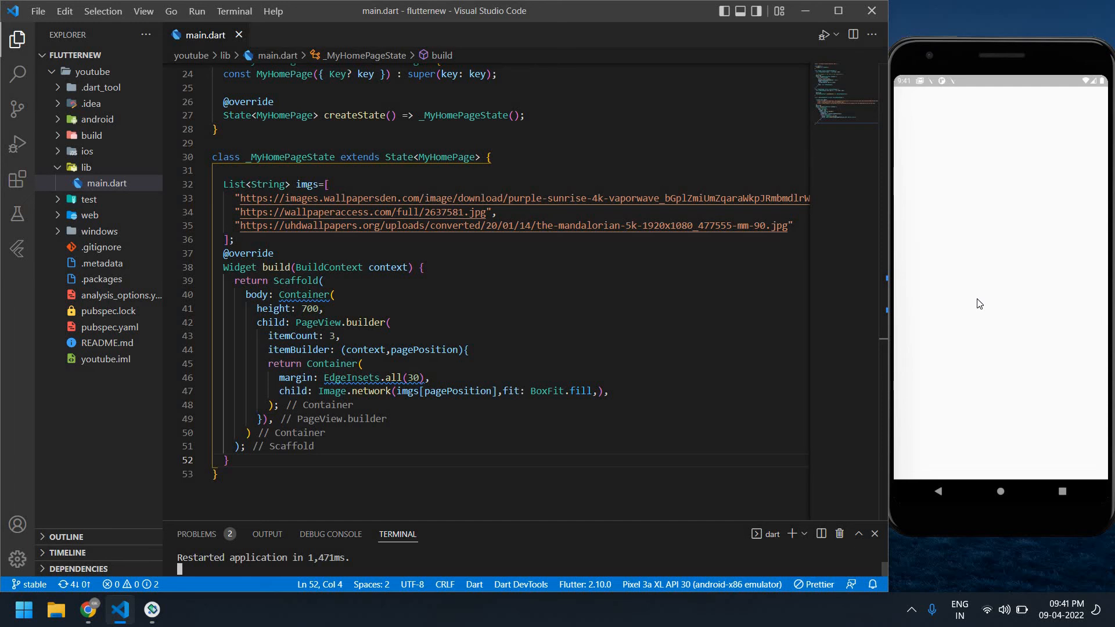
pyautogui.moveTo(1045, 186)
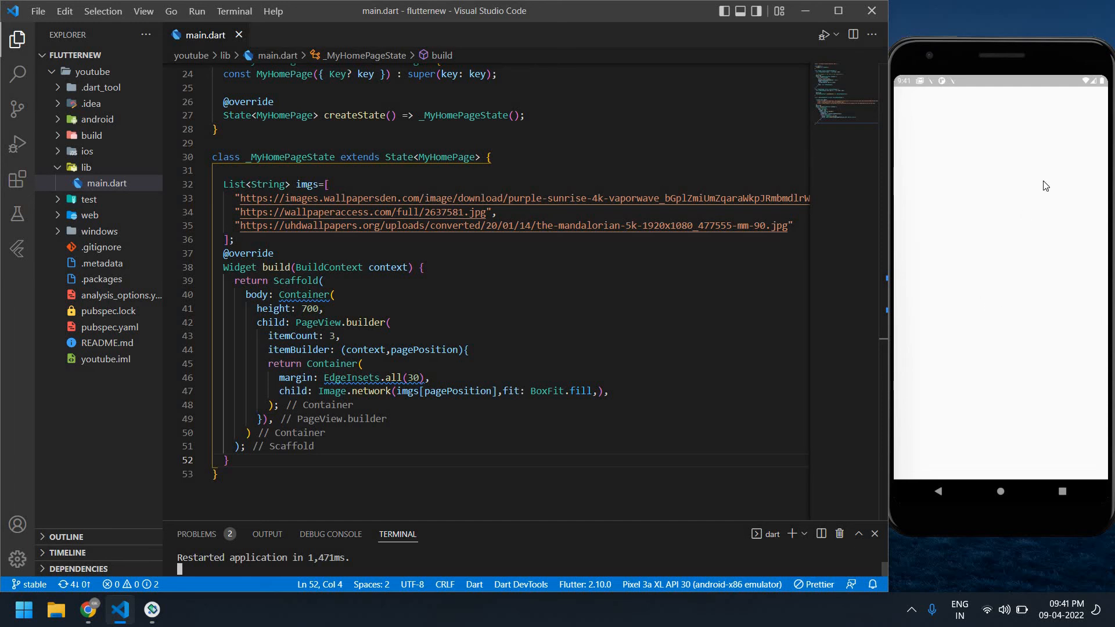
pyautogui.moveTo(972, 361)
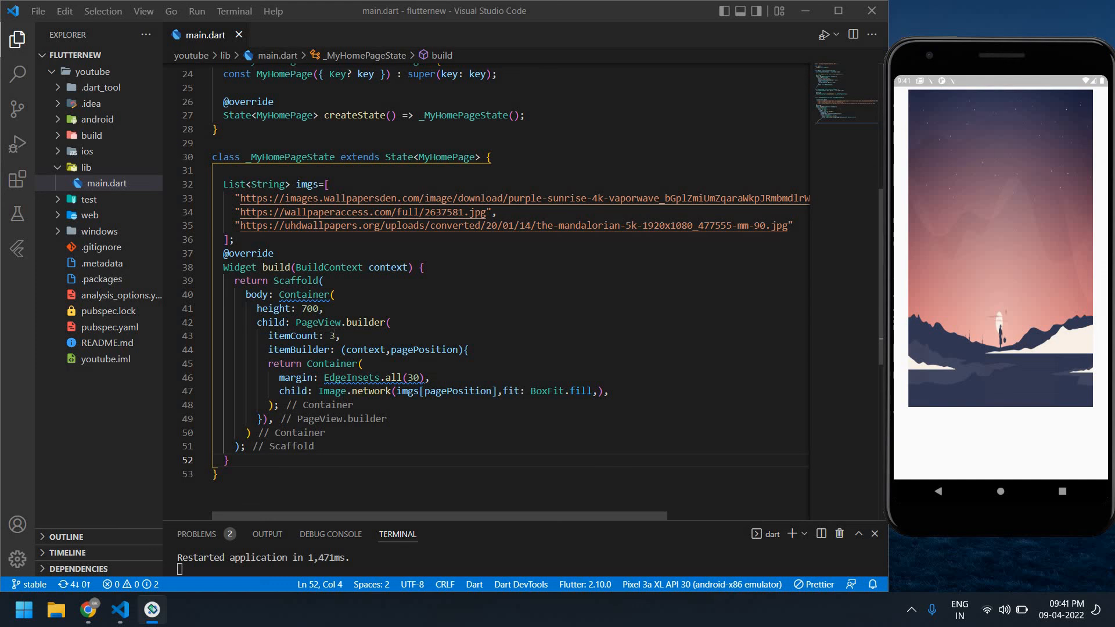
# Change itemCount to 2 and save to hot restart the app
pyautogui.write('2')
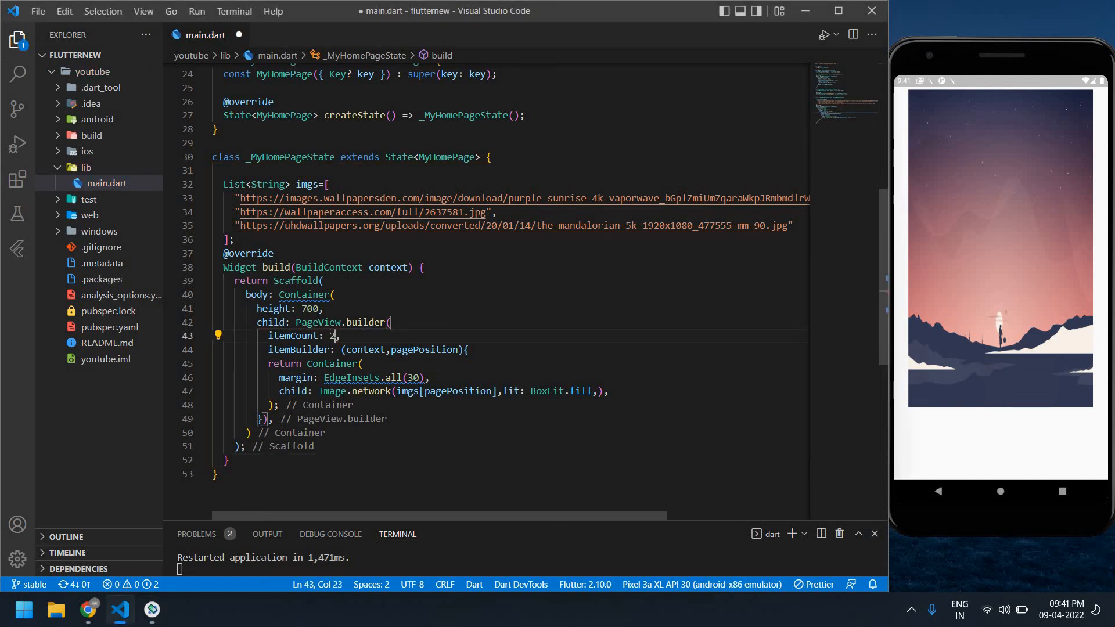
pyautogui.press('ctrl+s')
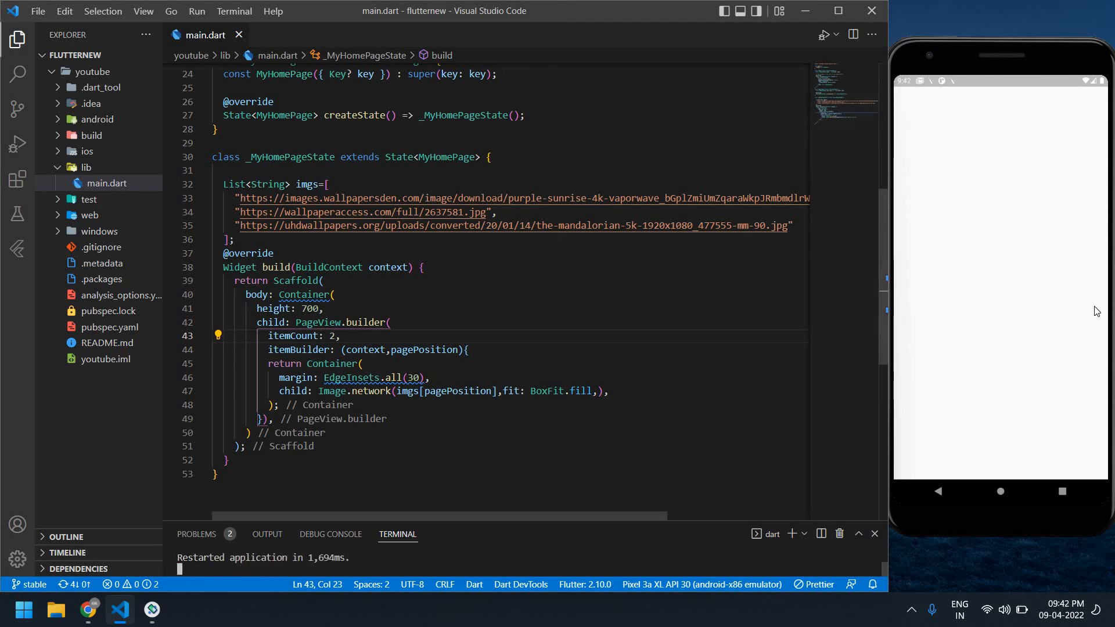
pyautogui.moveTo(1060, 274)
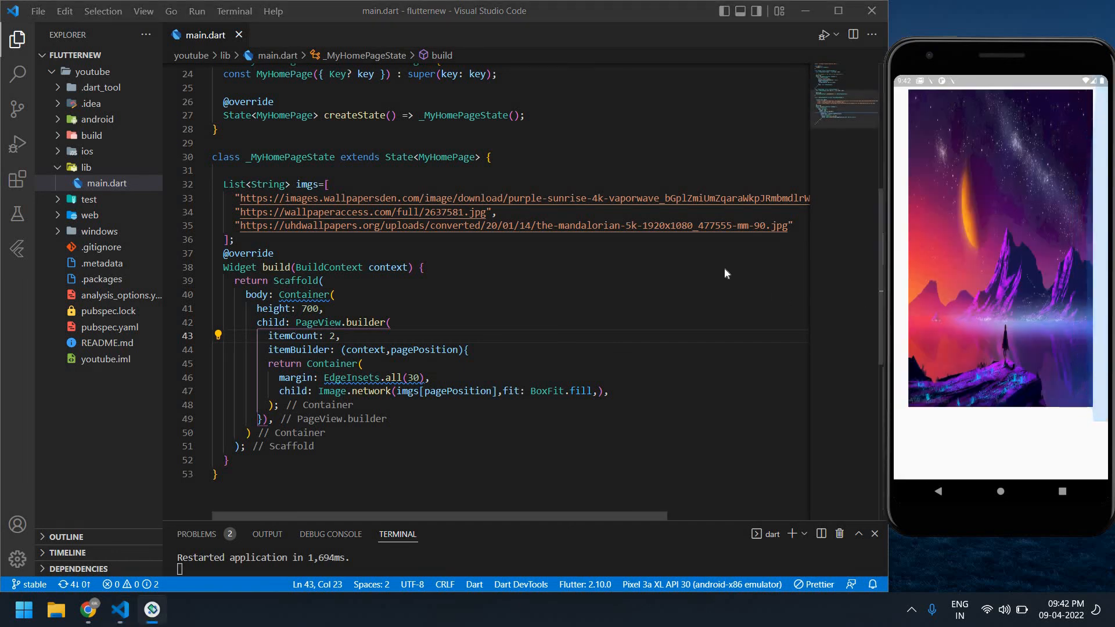
pyautogui.moveTo(526, 256)
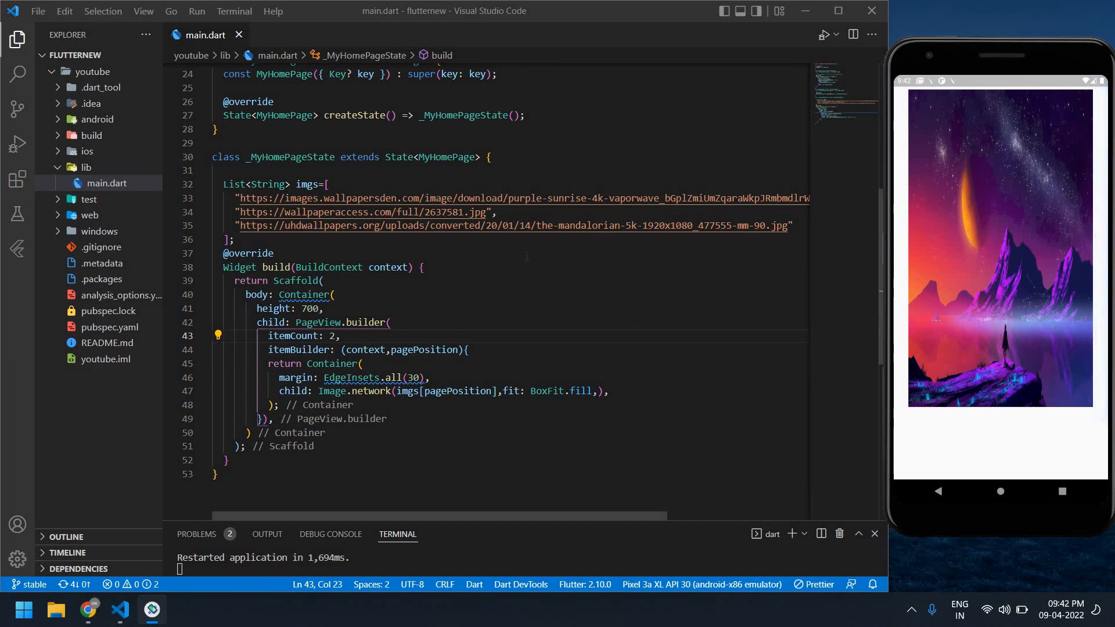